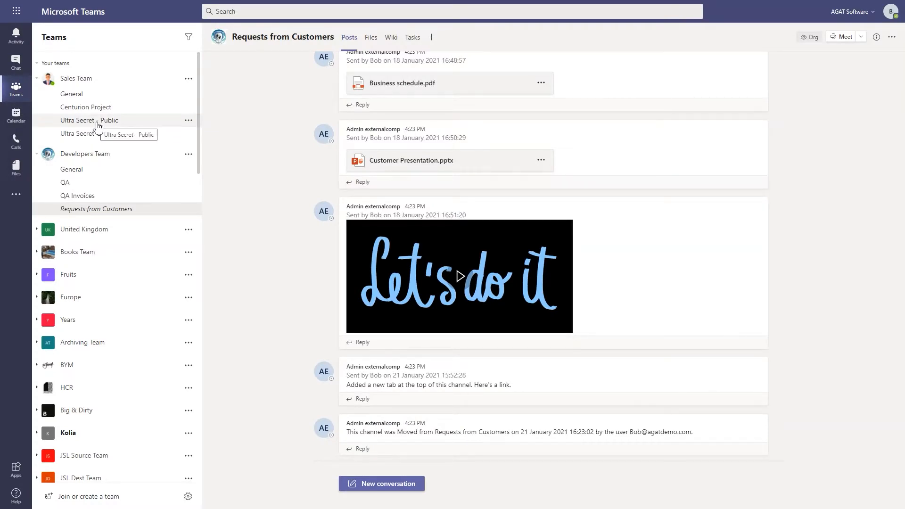
- Browse the Ultra Secret - Public posts and its four files, then open Ultra Secret --- Private
{"action": "left_click", "coordinate": [90, 120]}
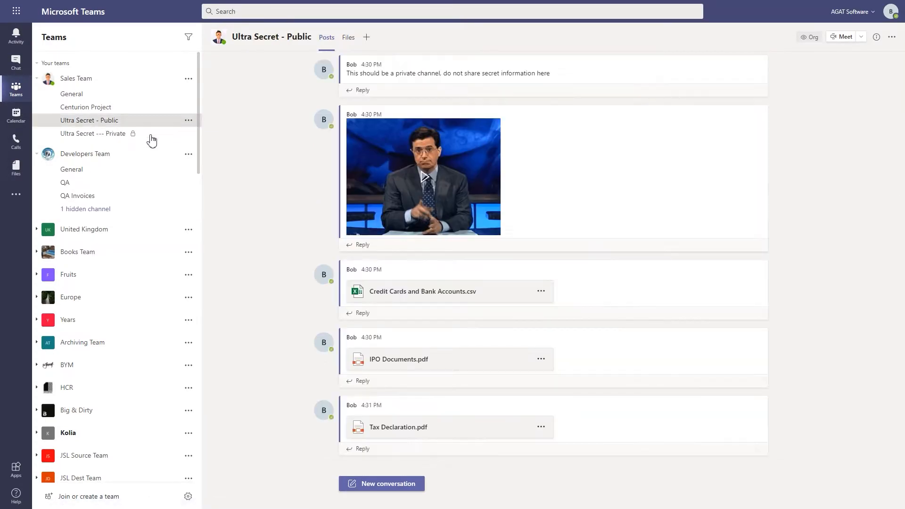
{"action": "scroll", "scroll_direction": "up", "scroll_amount": 3}
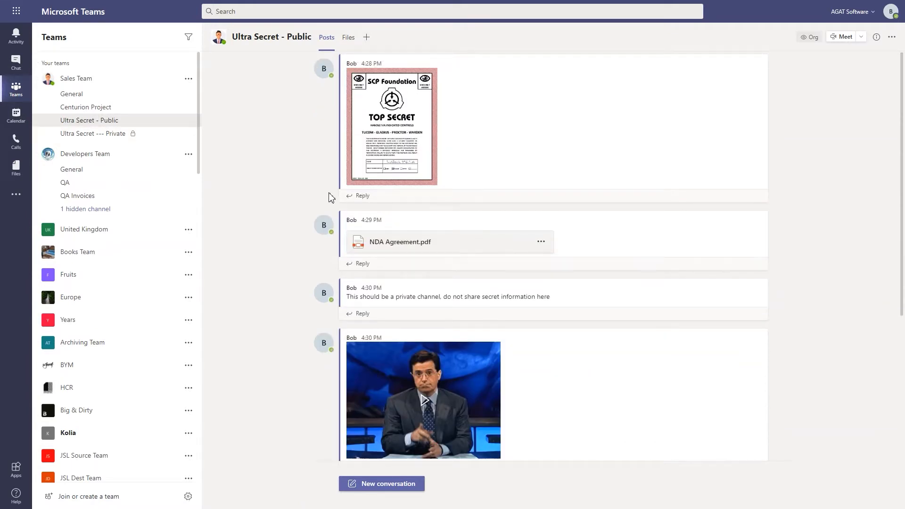
{"action": "scroll", "scroll_direction": "down", "scroll_amount": 3}
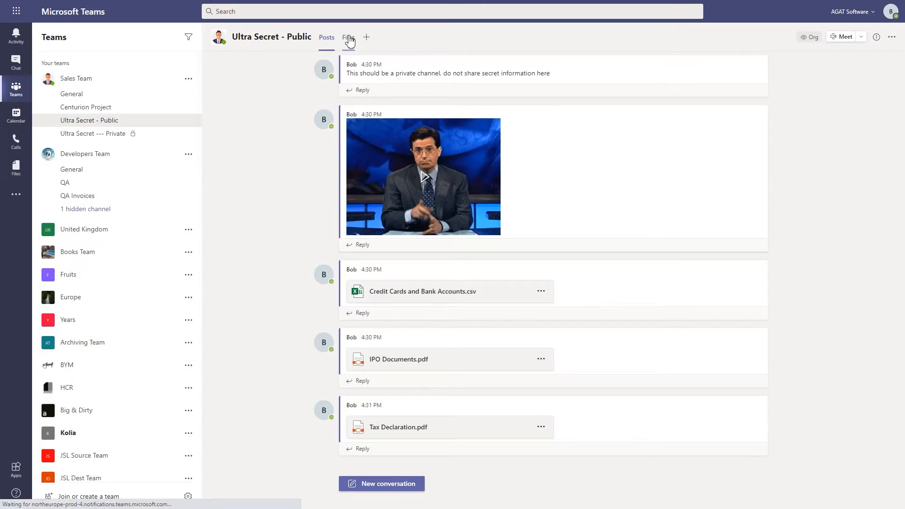
{"action": "left_click", "coordinate": [347, 37]}
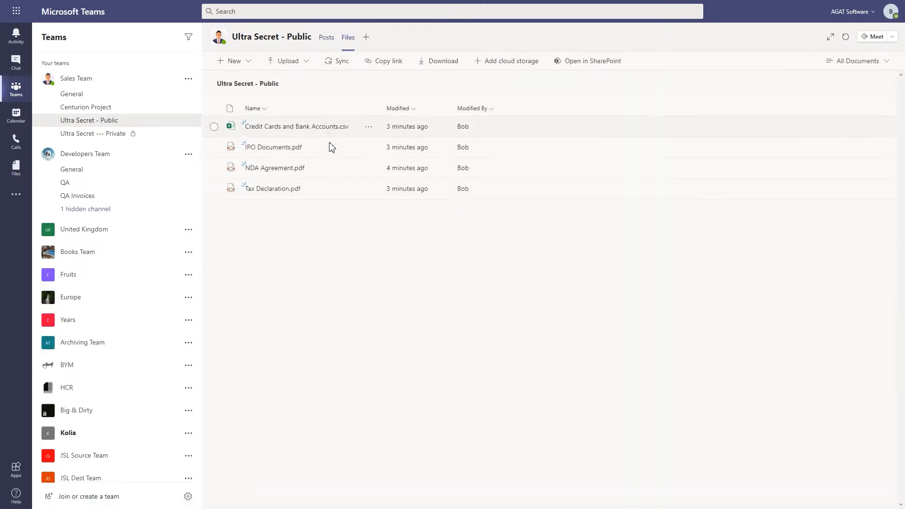
{"action": "mouse_move", "coordinate": [324, 247]}
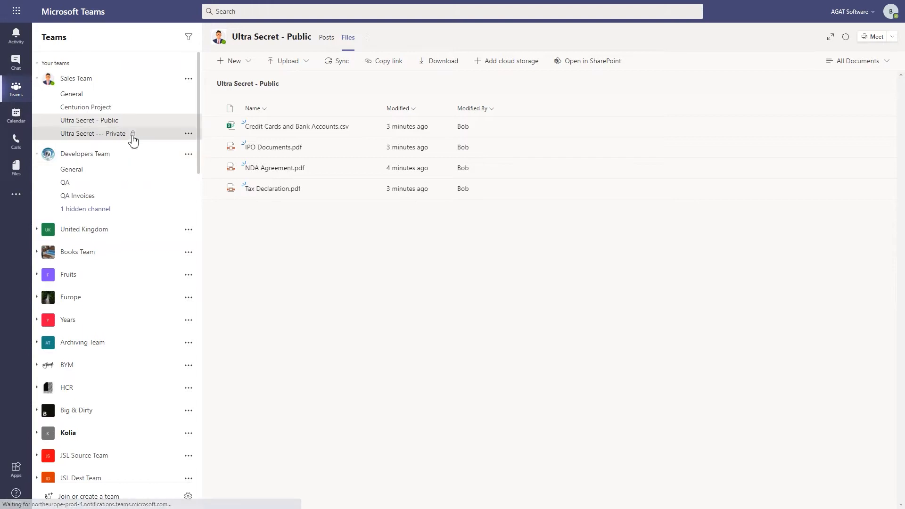
{"action": "left_click", "coordinate": [93, 134]}
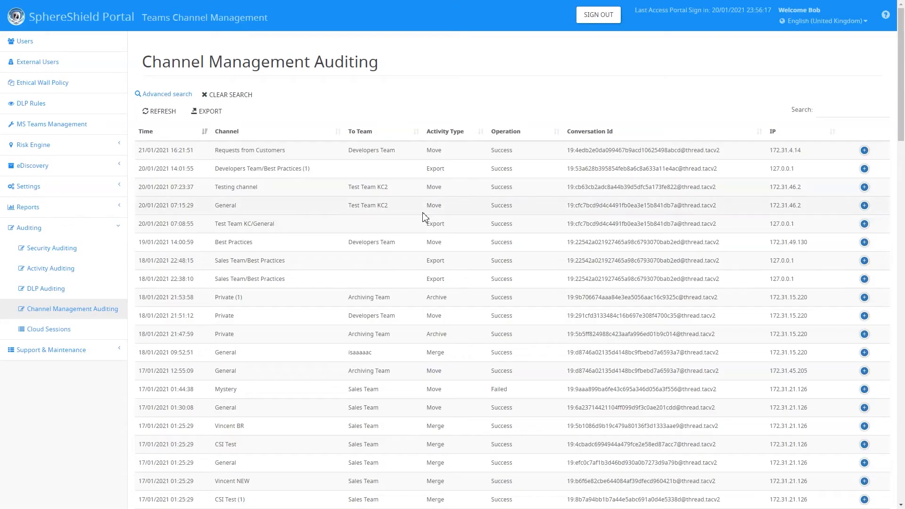
{"action": "mouse_move", "coordinate": [53, 124]}
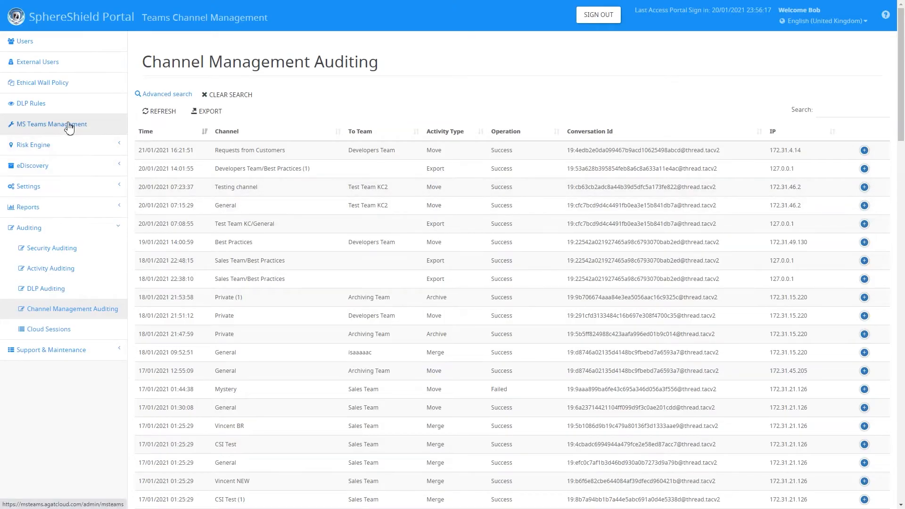
- Open MS Teams Management to list the manageable teams
{"action": "left_click", "coordinate": [52, 124]}
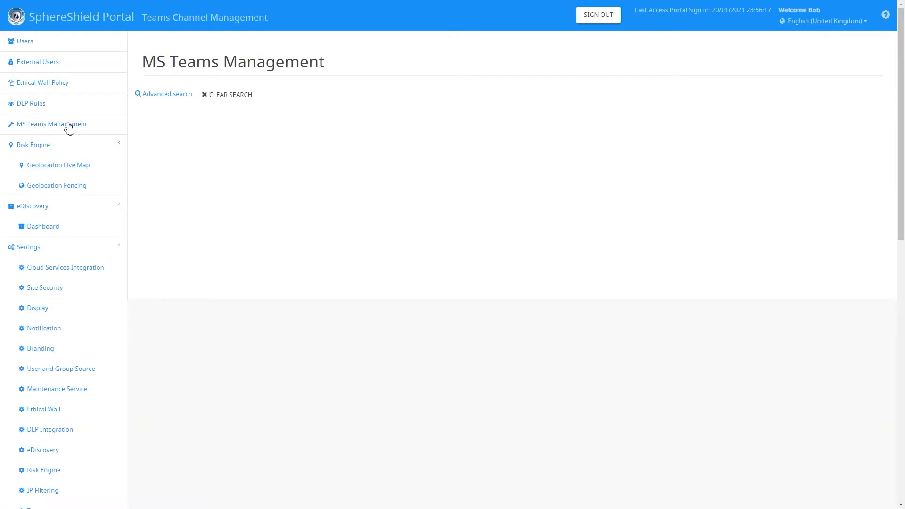
{"action": "left_click", "coordinate": [52, 124]}
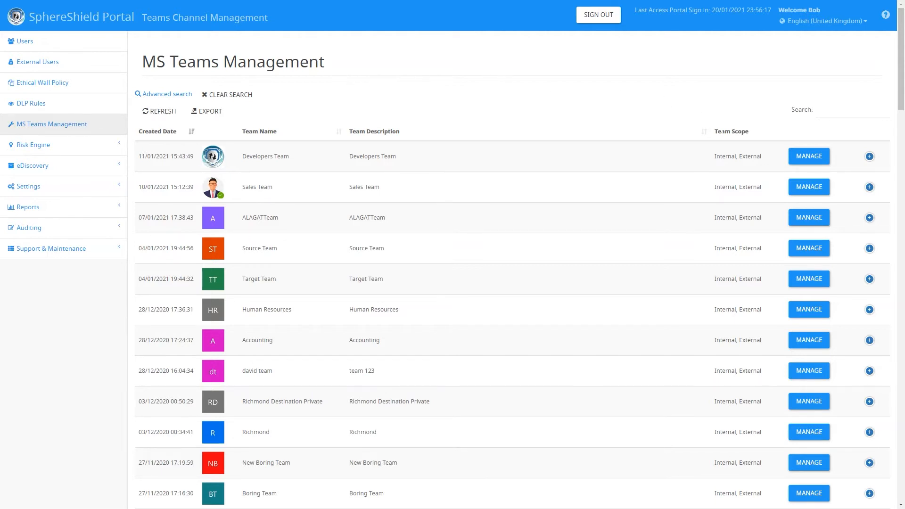
- Manage Sales Team's channels and select Ultra Secret - Public
{"action": "left_click", "coordinate": [808, 186]}
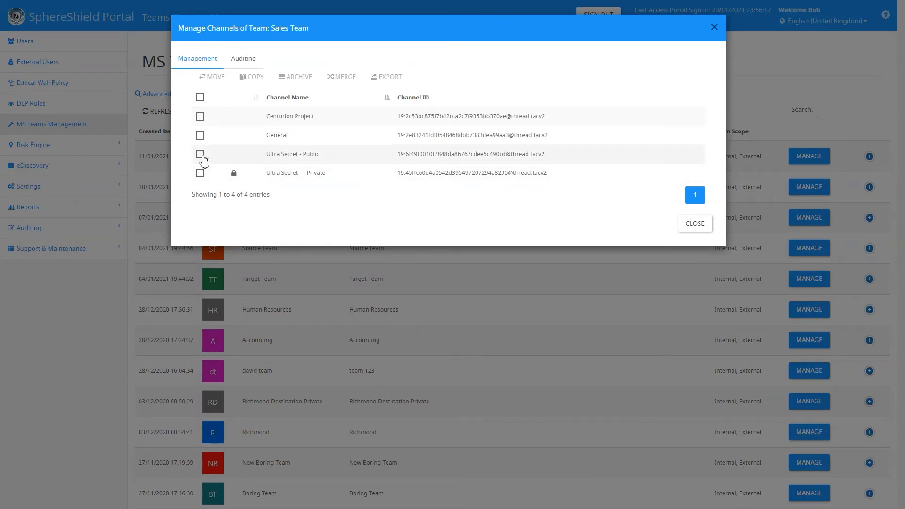
{"action": "left_click", "coordinate": [200, 154]}
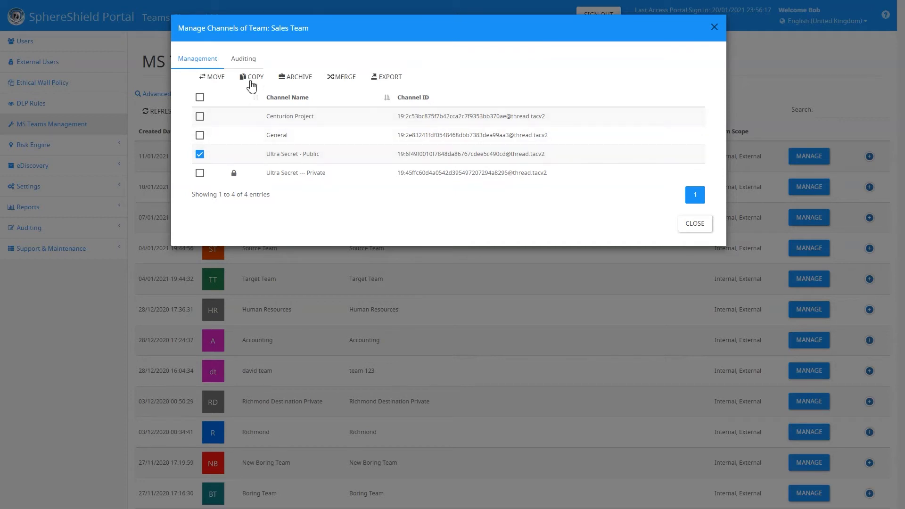
{"action": "mouse_move", "coordinate": [341, 76]}
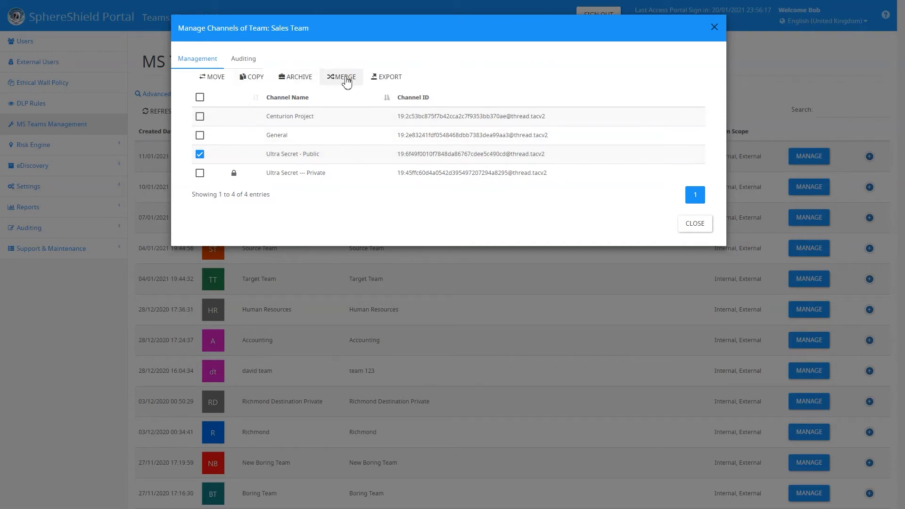
- Merge the channel into destination team Sales Team, channel Ultra Secret --- Private
{"action": "left_click", "coordinate": [341, 77]}
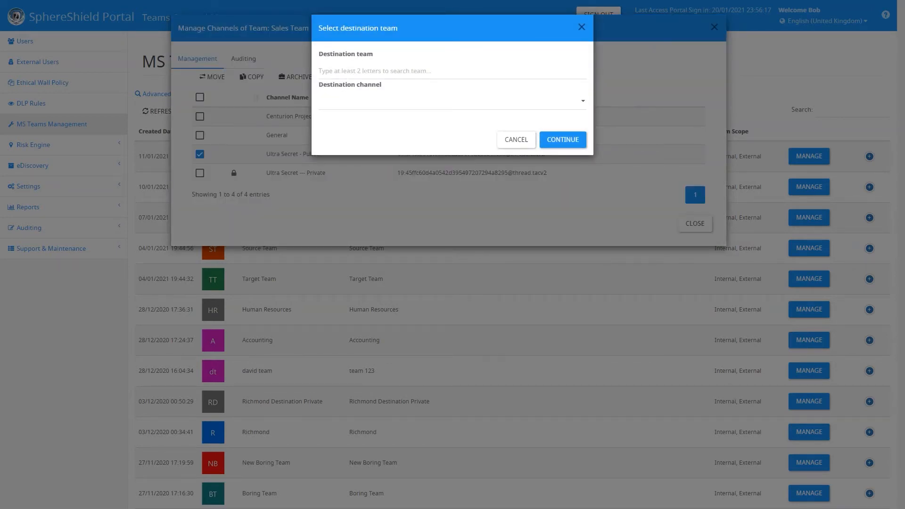
{"action": "left_click", "coordinate": [452, 70]}
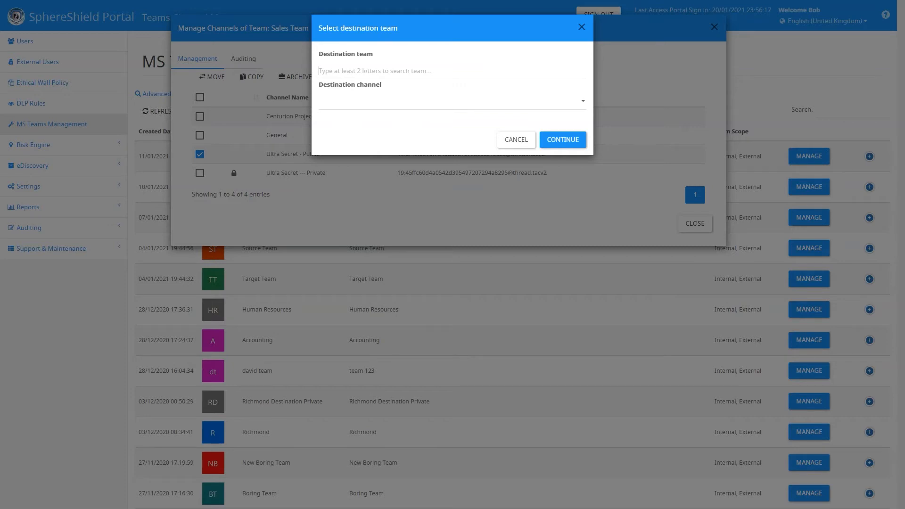
{"action": "type", "text": "sa"}
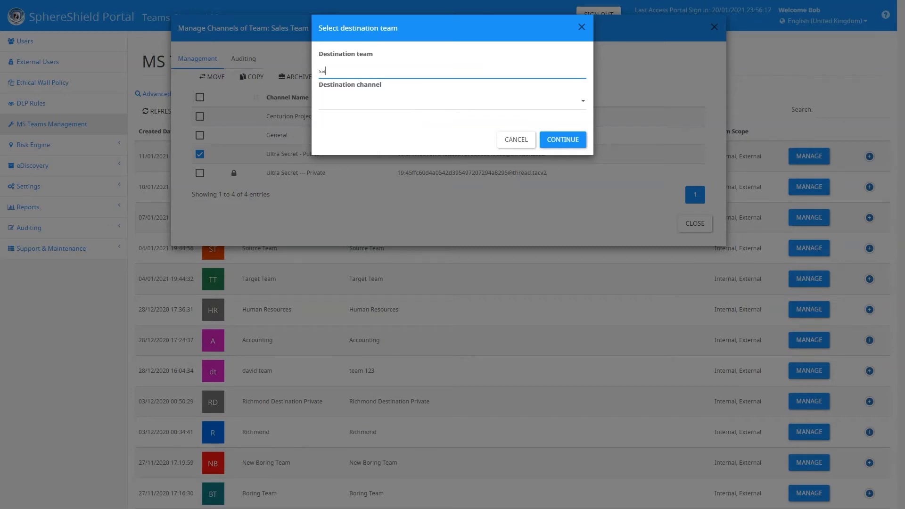
{"action": "type", "text": "les"}
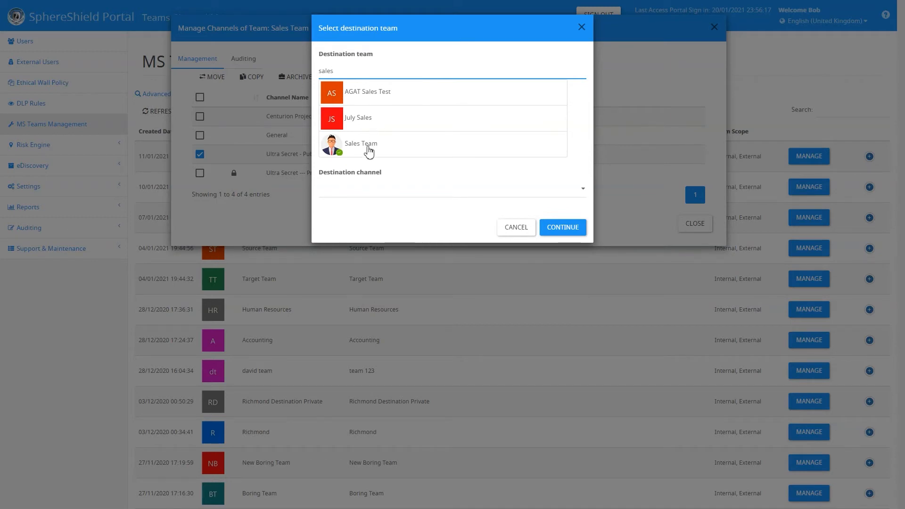
{"action": "left_click", "coordinate": [360, 143]}
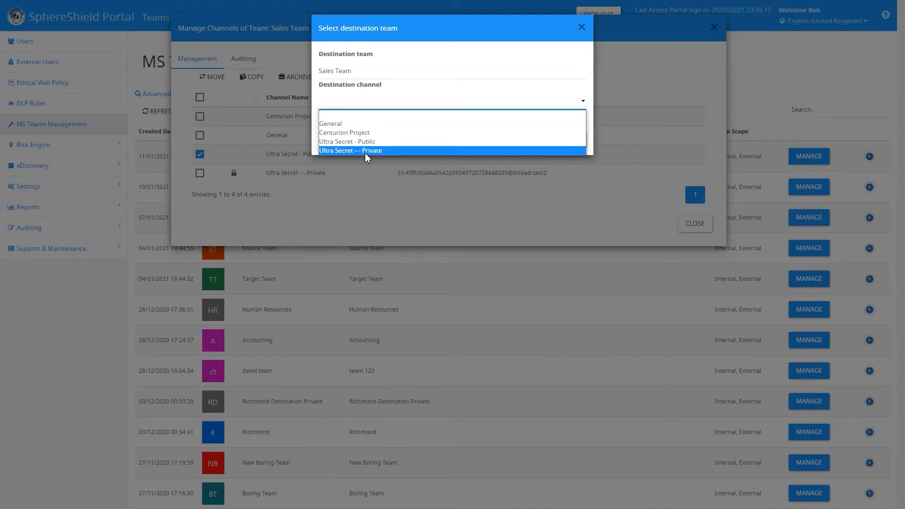
{"action": "left_click", "coordinate": [350, 150]}
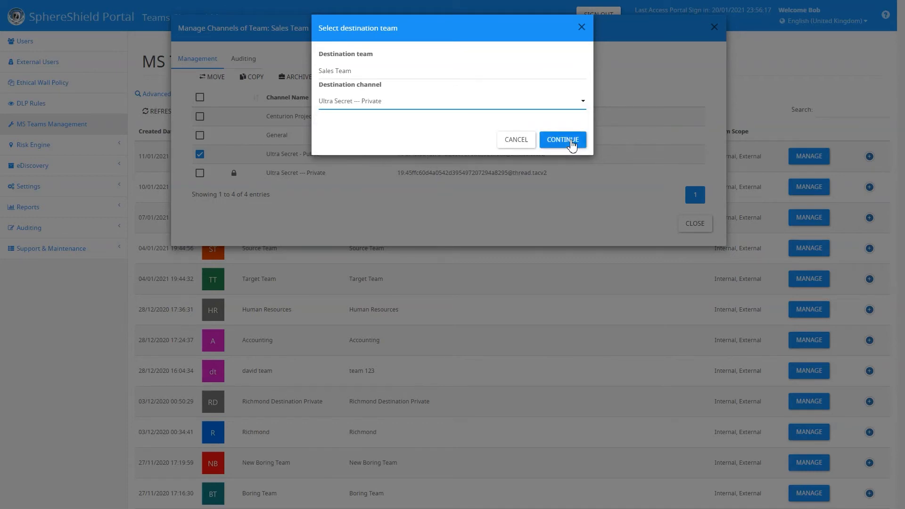
{"action": "left_click", "coordinate": [561, 139]}
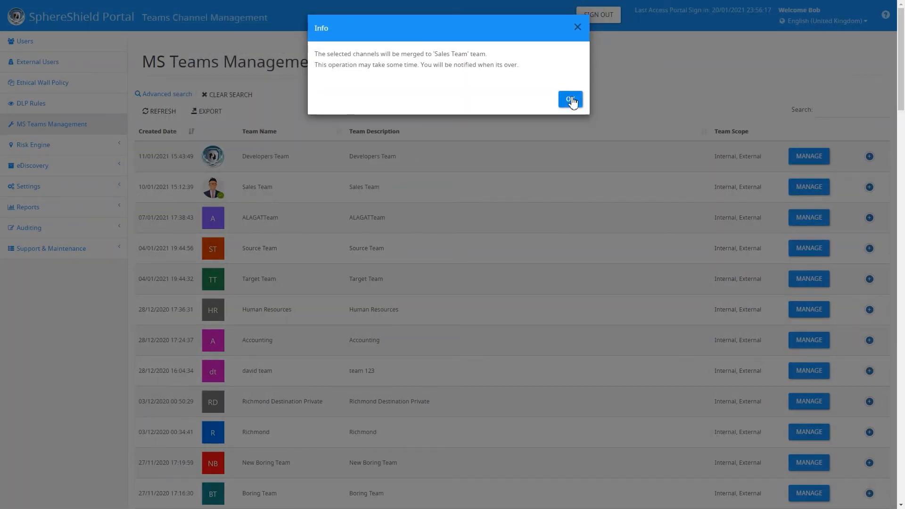
- Acknowledge the merge notice, open Channel Management Auditing, and dismiss the success notification
{"action": "left_click", "coordinate": [569, 99]}
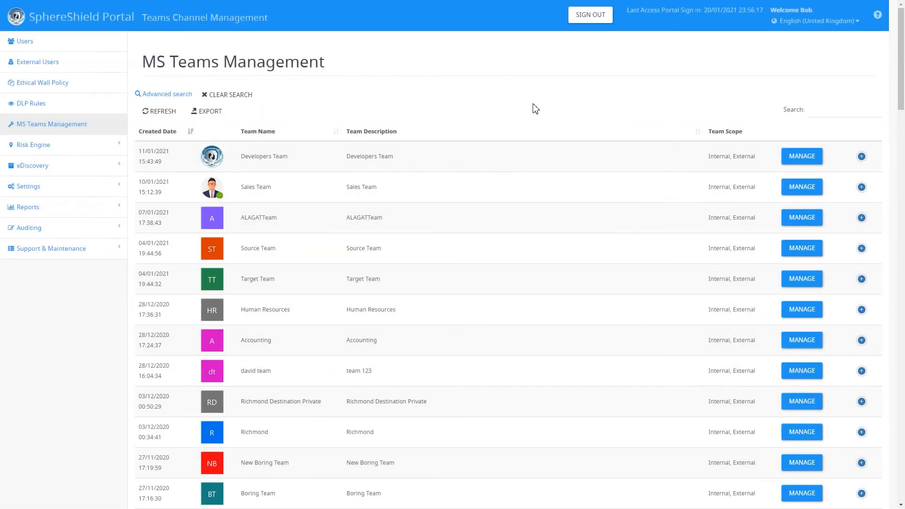
{"action": "mouse_move", "coordinate": [48, 232]}
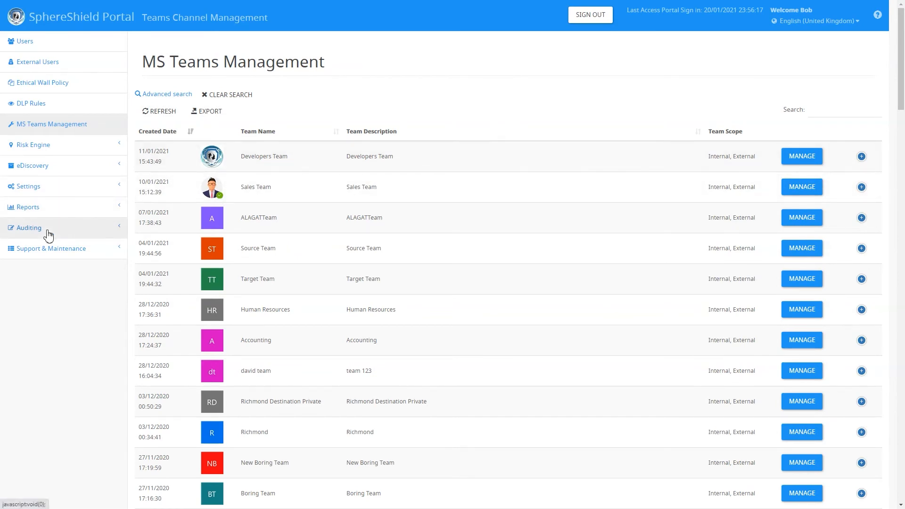
{"action": "left_click", "coordinate": [28, 227]}
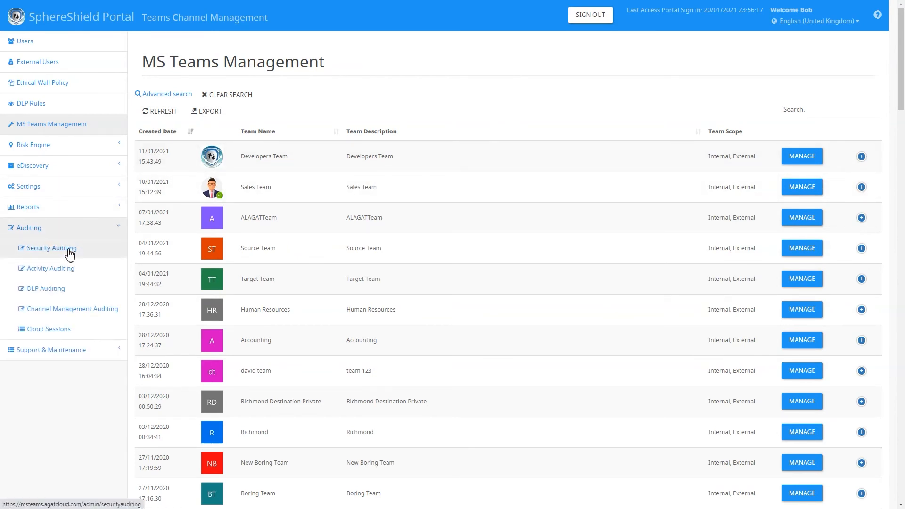
{"action": "mouse_move", "coordinate": [70, 311]}
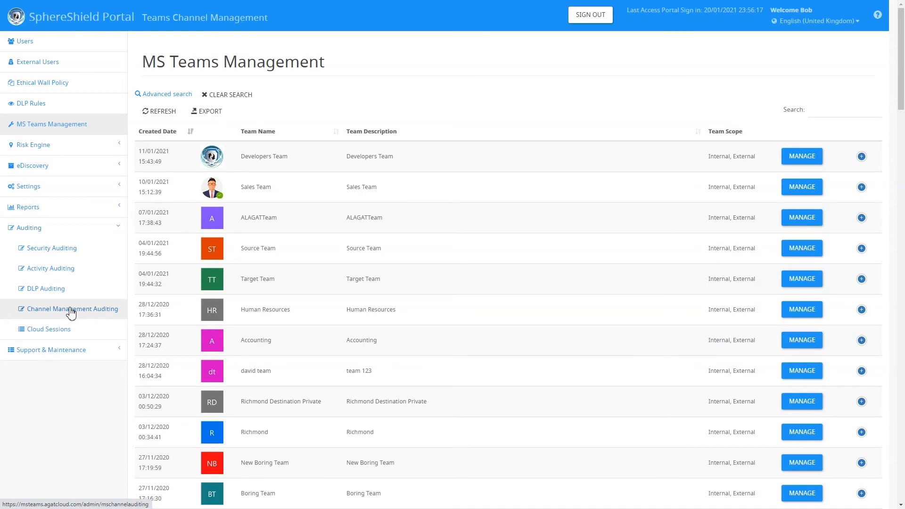
{"action": "left_click", "coordinate": [72, 308]}
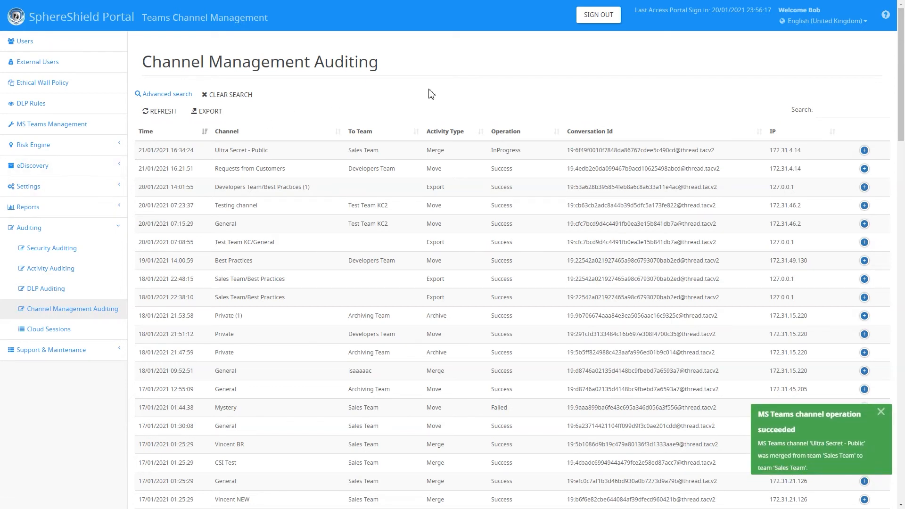
{"action": "mouse_move", "coordinate": [767, 447]}
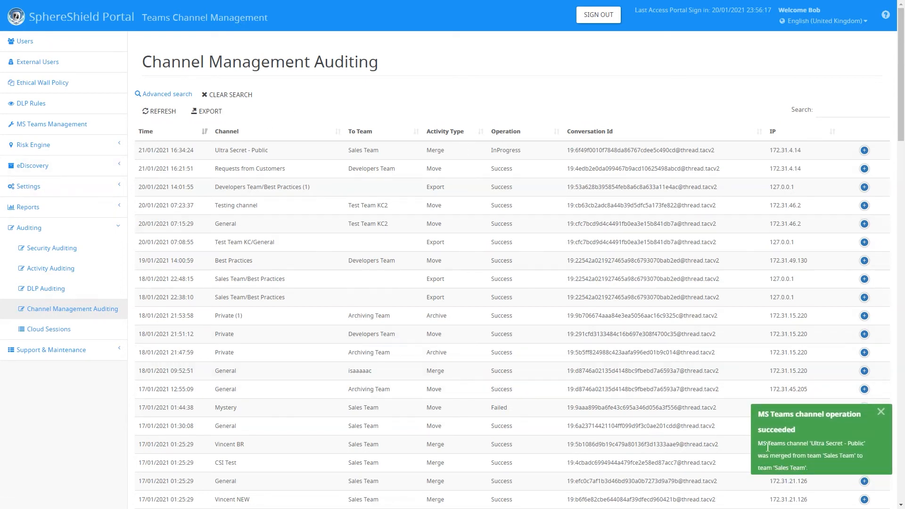
{"action": "mouse_move", "coordinate": [855, 468]}
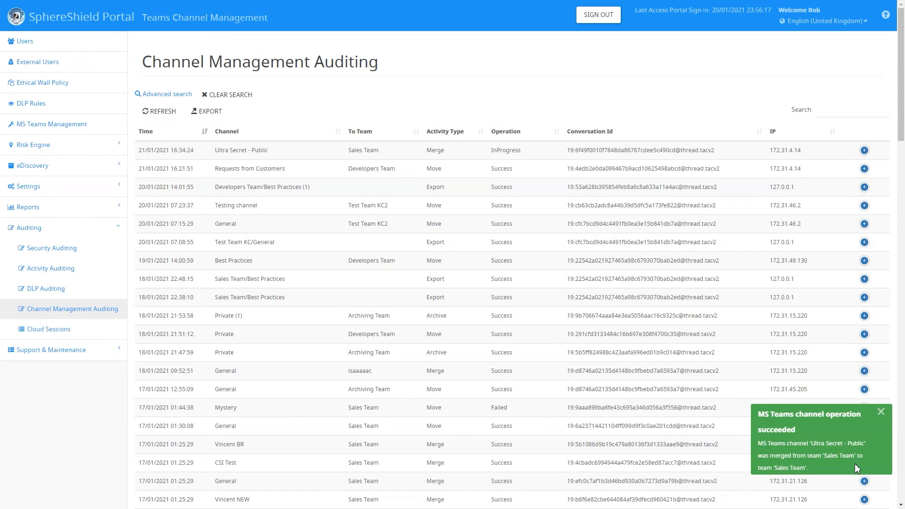
{"action": "mouse_move", "coordinate": [874, 463]}
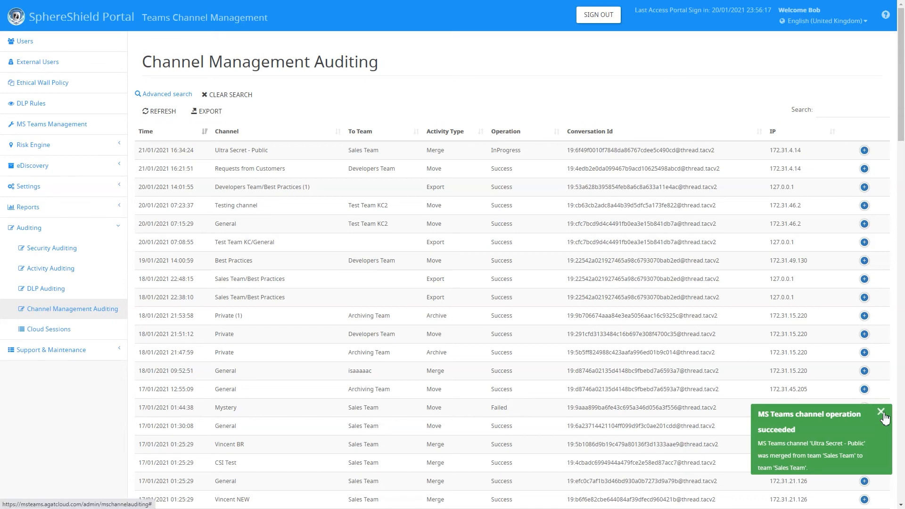
{"action": "left_click", "coordinate": [880, 412]}
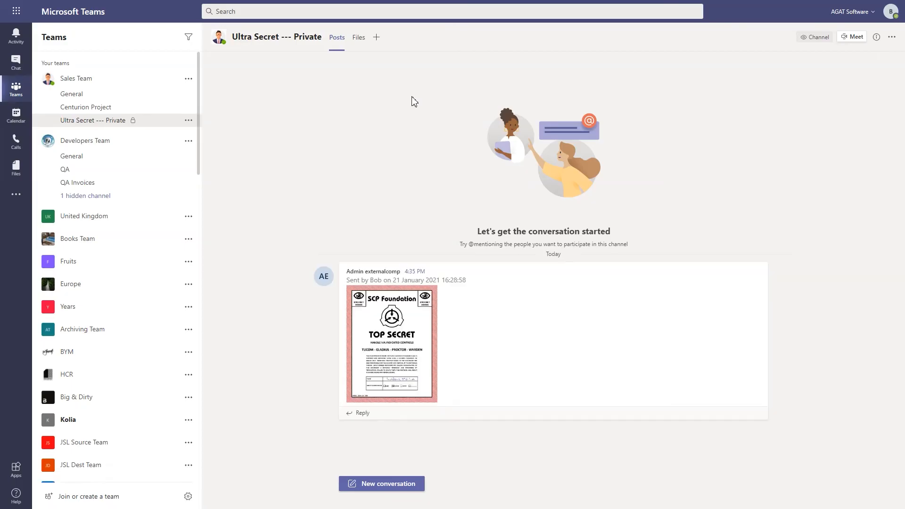
- Scroll Ultra Secret --- Private's merged posts and view its Files holding four documents
{"action": "scroll", "scroll_direction": "down", "scroll_amount": 3}
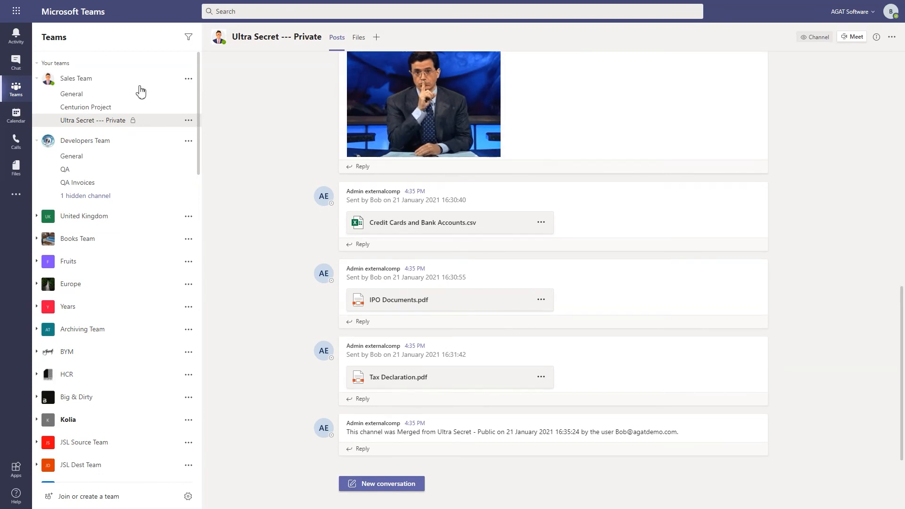
{"action": "mouse_move", "coordinate": [293, 309]}
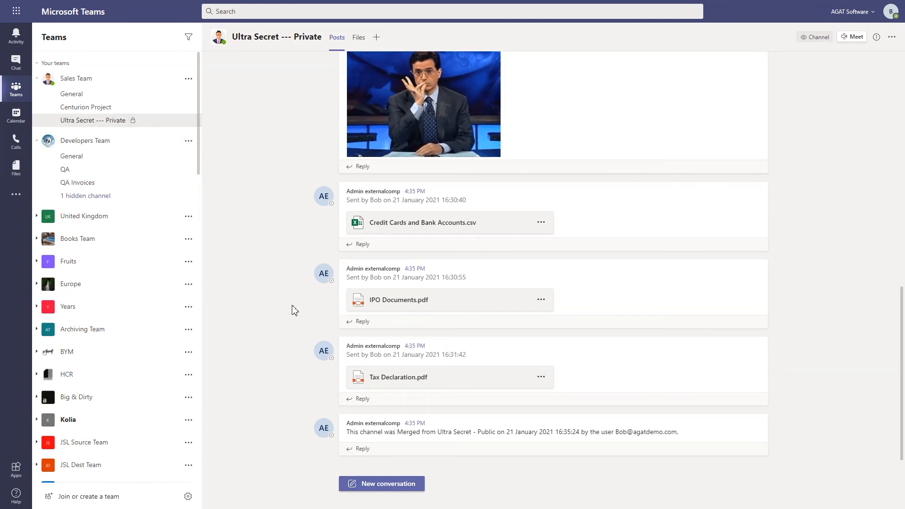
{"action": "scroll", "scroll_direction": "up", "scroll_amount": 3}
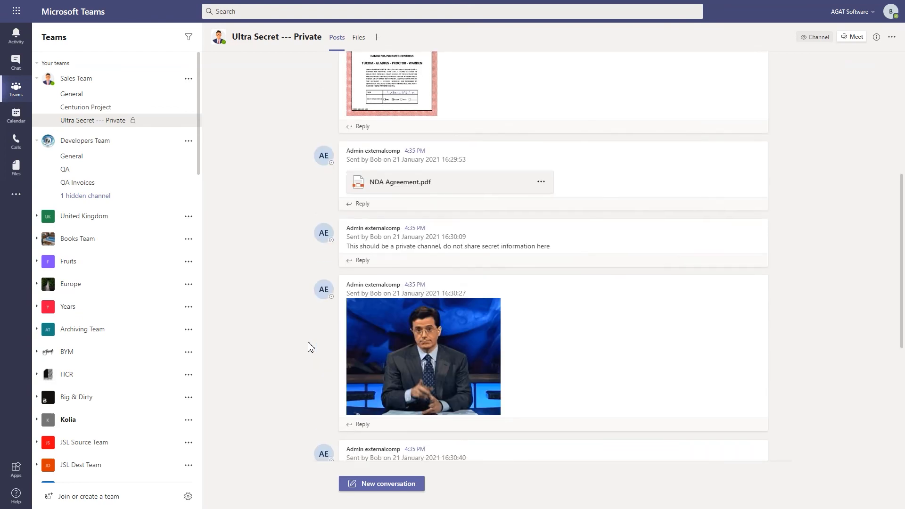
{"action": "scroll", "scroll_direction": "down", "scroll_amount": 3}
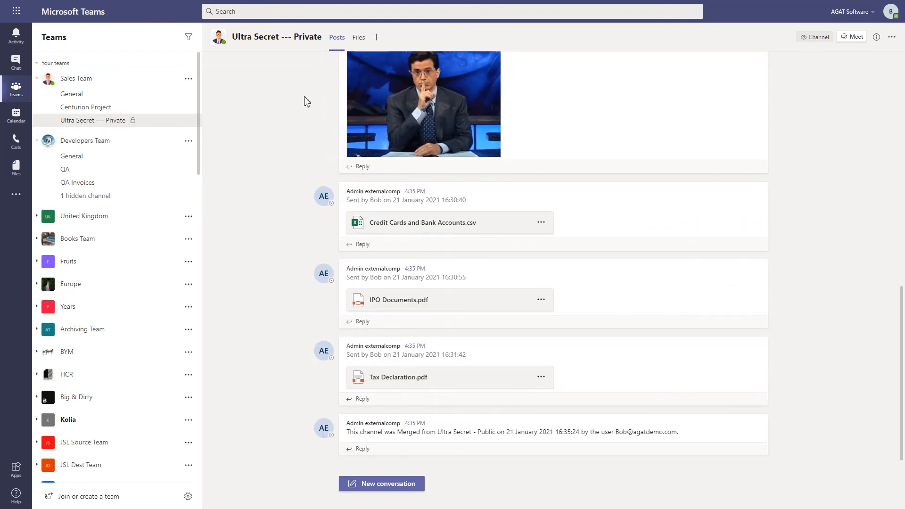
{"action": "left_click", "coordinate": [357, 37]}
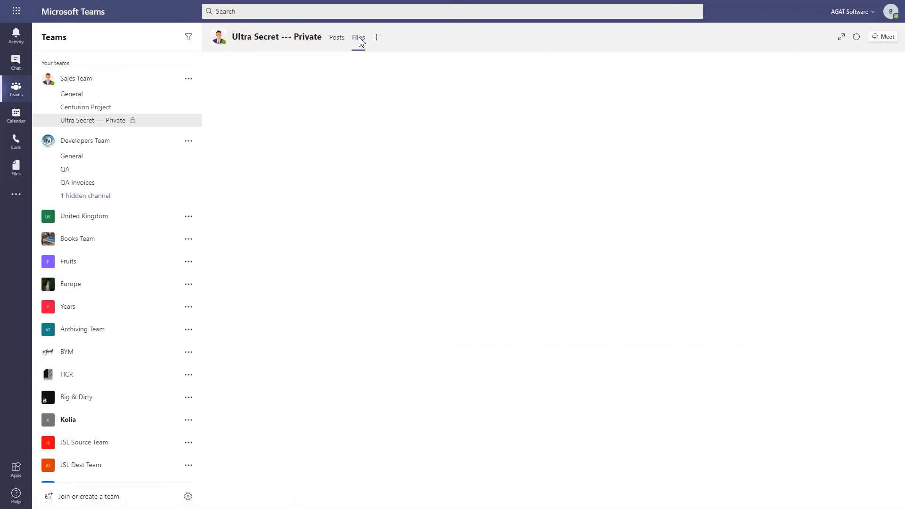
{"action": "left_click", "coordinate": [358, 37]}
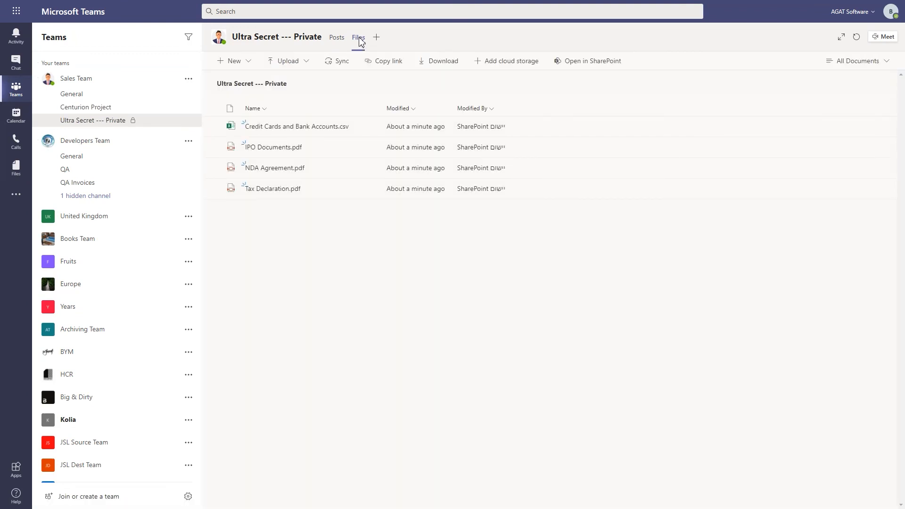
{"action": "mouse_move", "coordinate": [337, 37]}
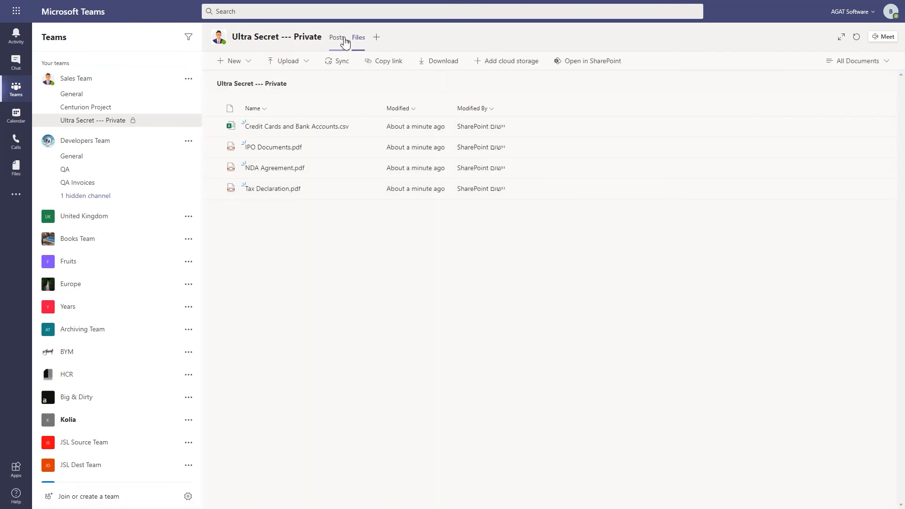